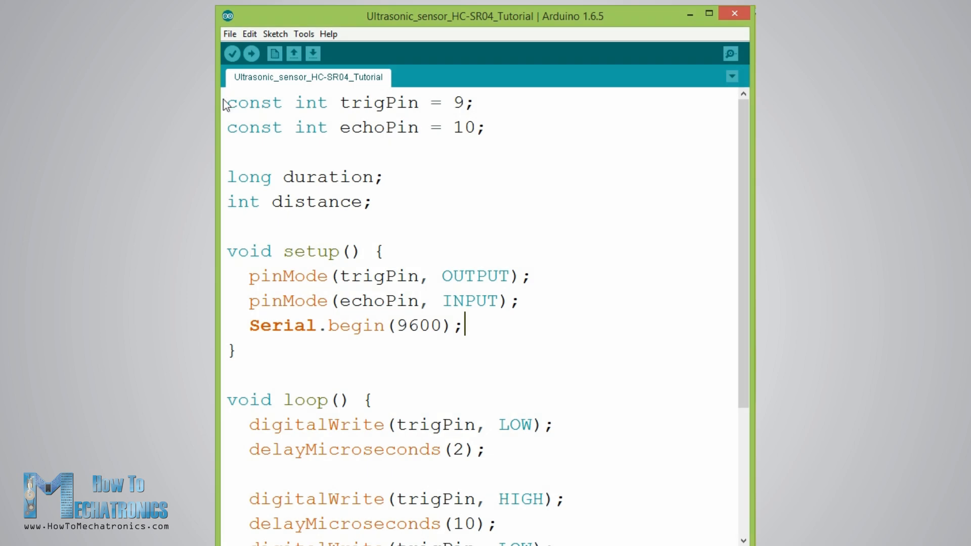
mouse_move(253, 150)
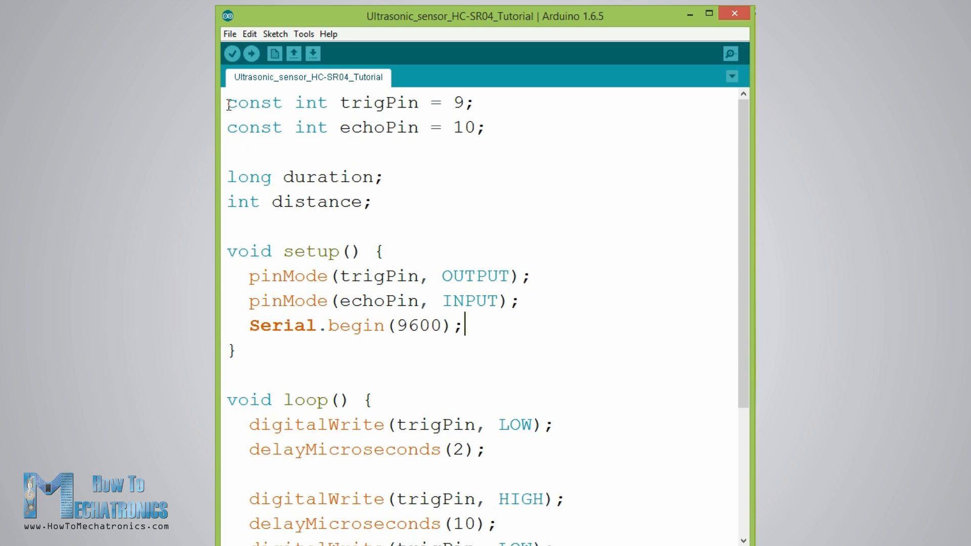
drag(233, 102, 440, 102)
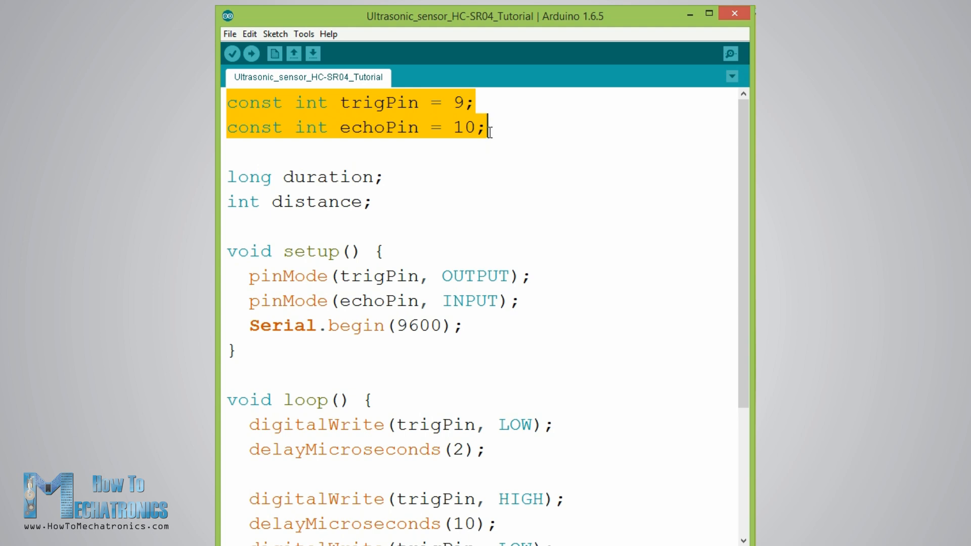
click(368, 102)
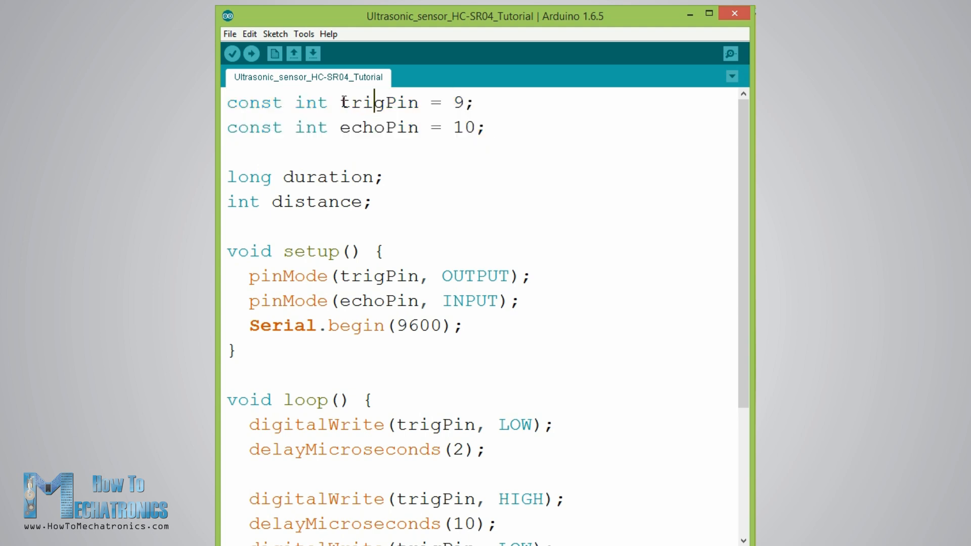
double_click(377, 128)
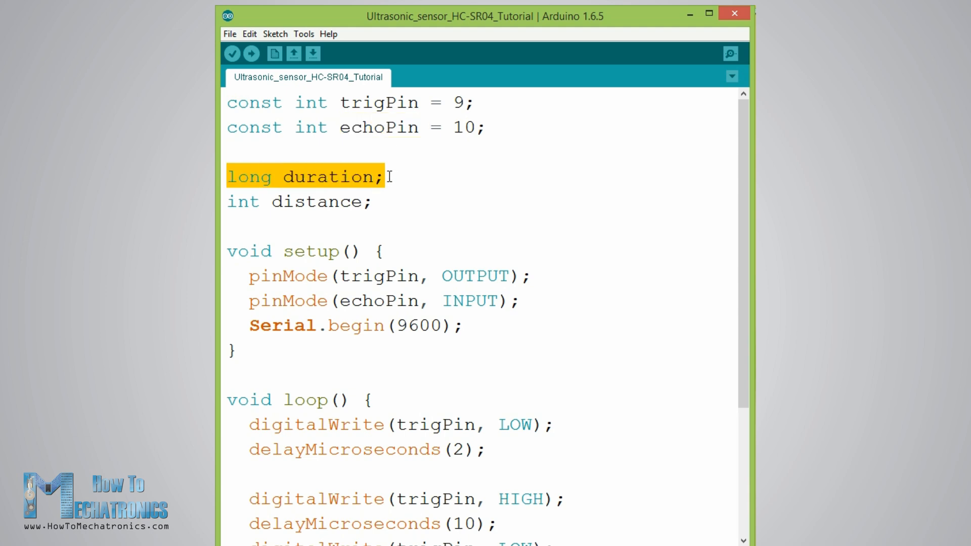
click(232, 201)
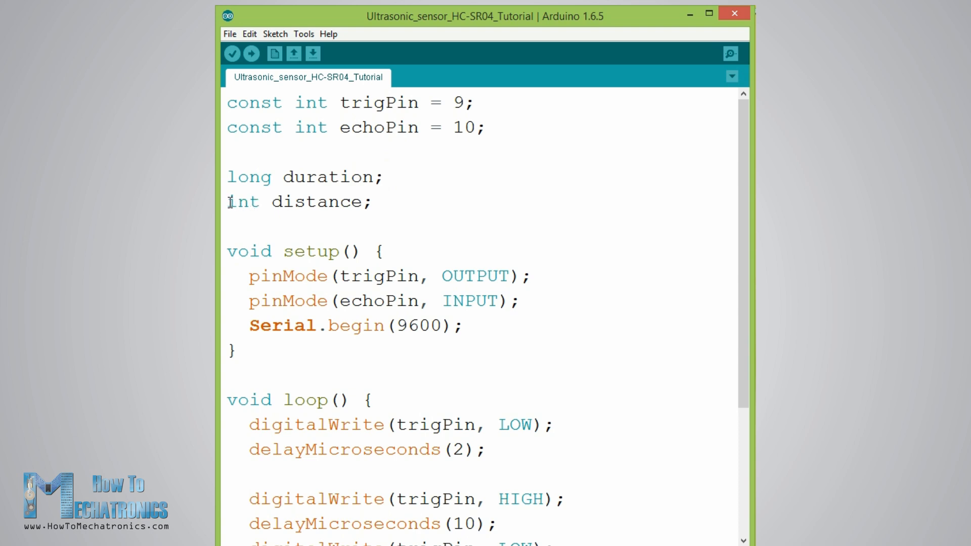
triple_click(297, 201)
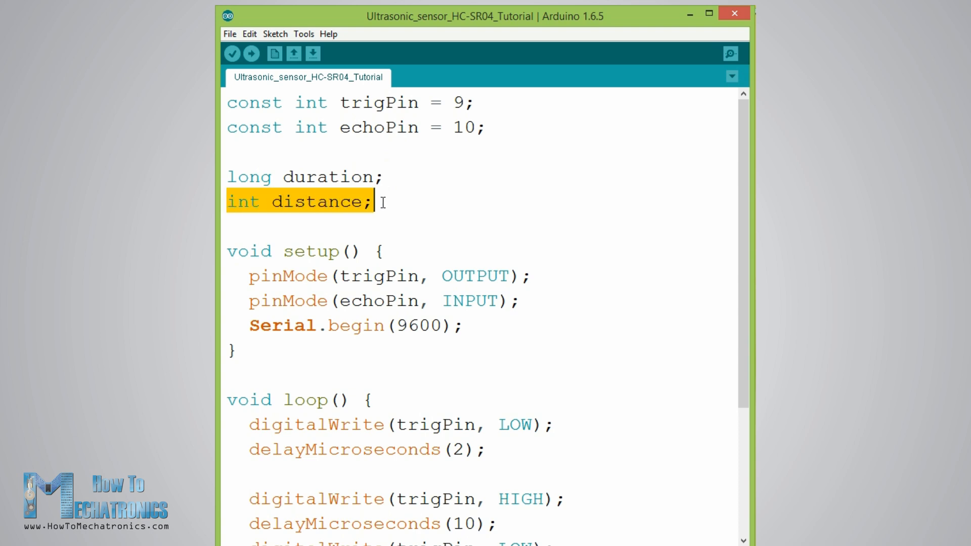
click(372, 202)
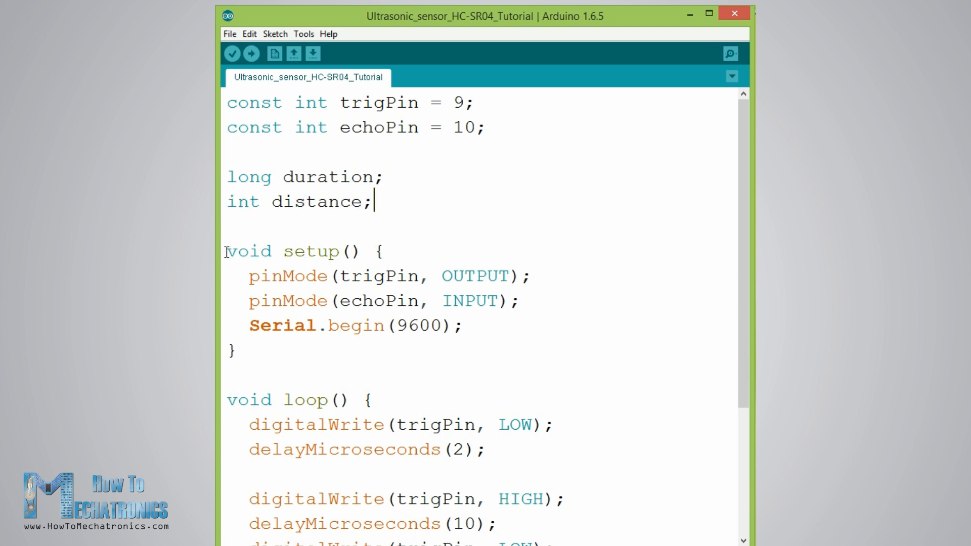
double_click(266, 276)
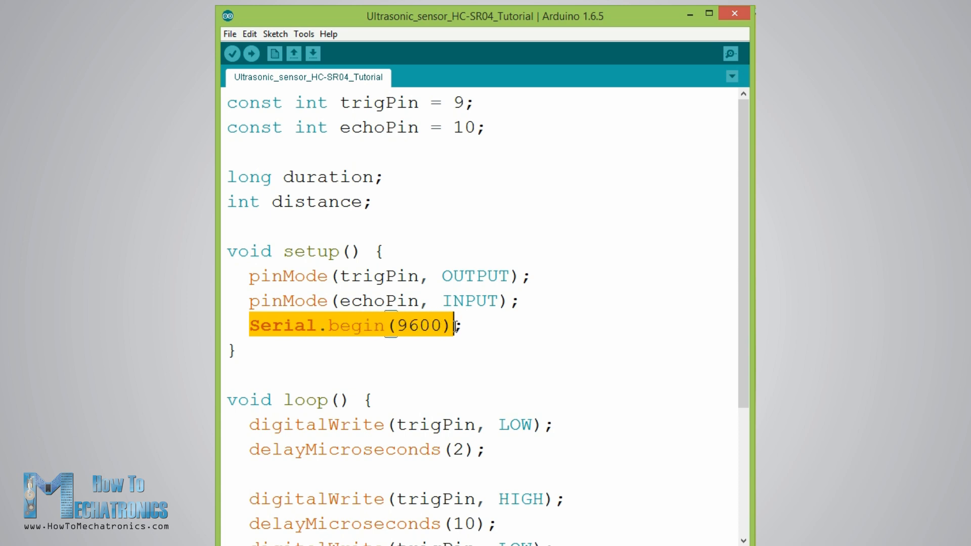
click(380, 381)
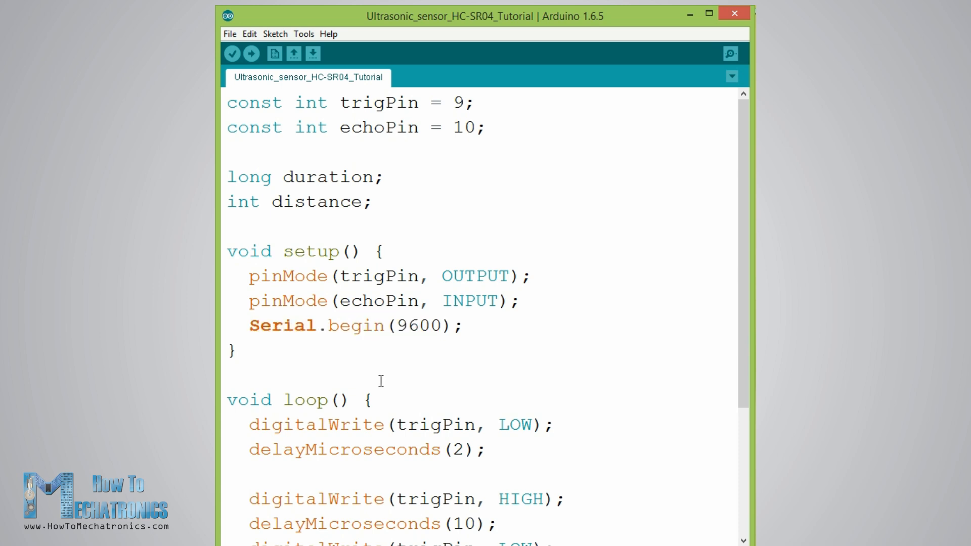
scroll(down, 3)
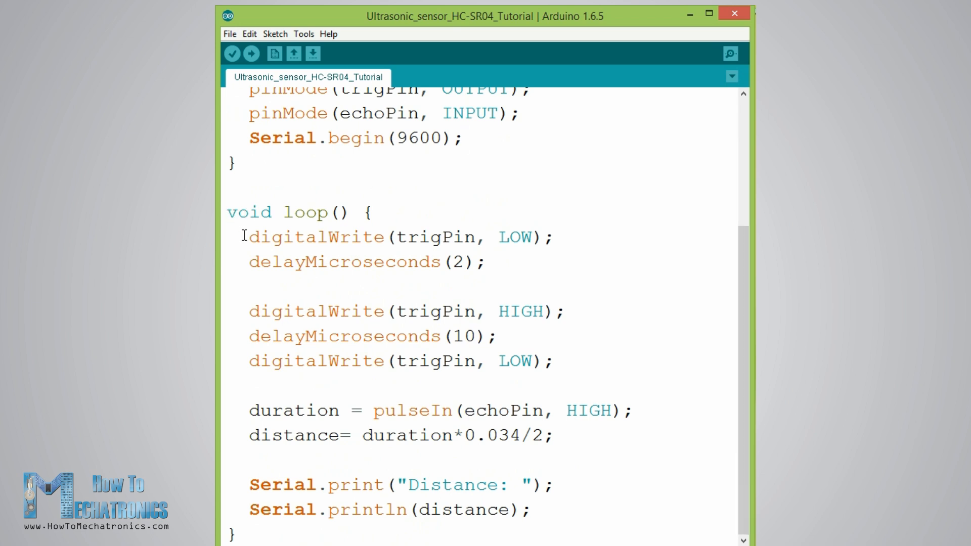
double_click(275, 237)
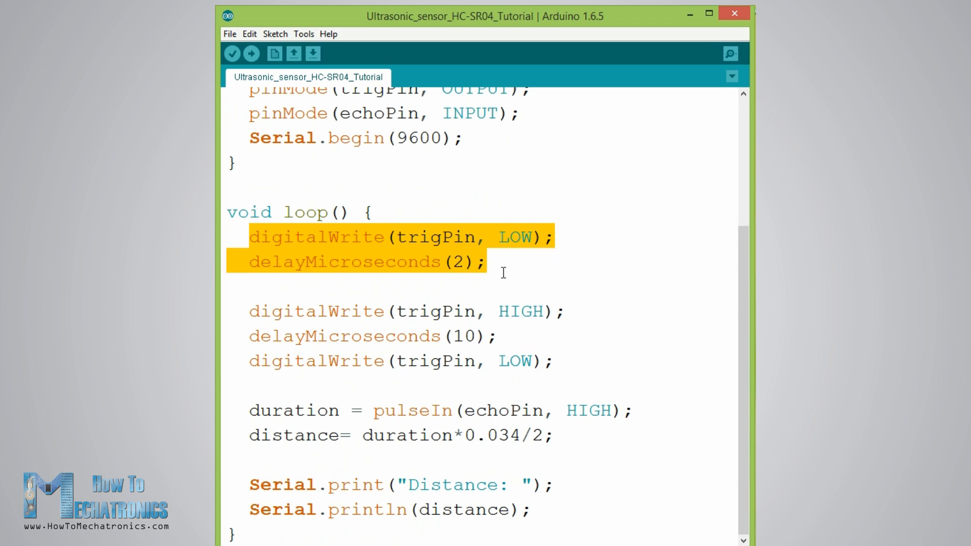
click(489, 261)
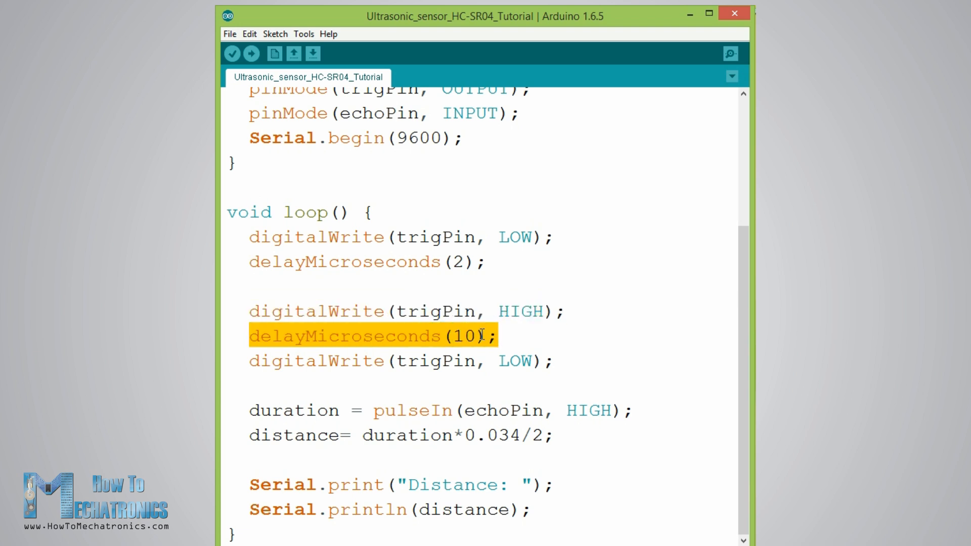
click(253, 311)
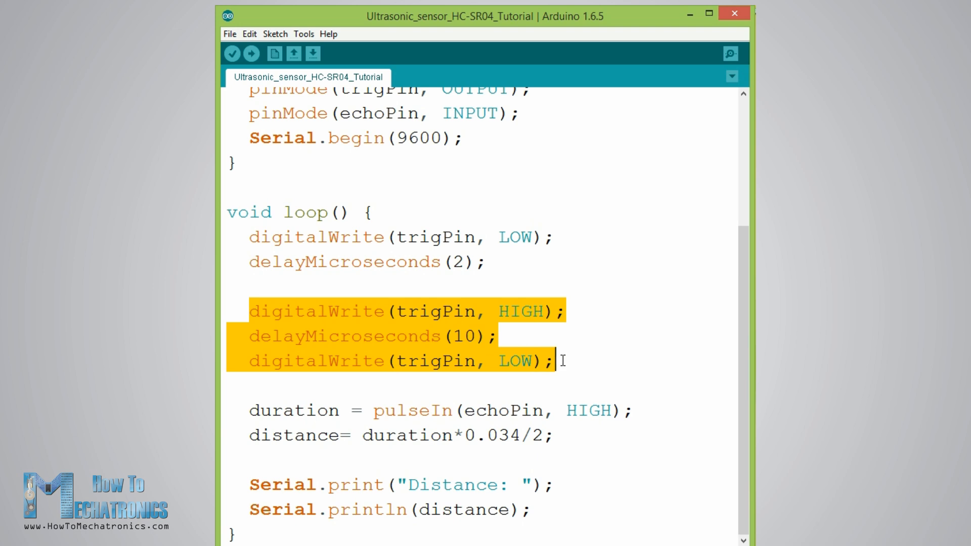
mouse_move(322, 409)
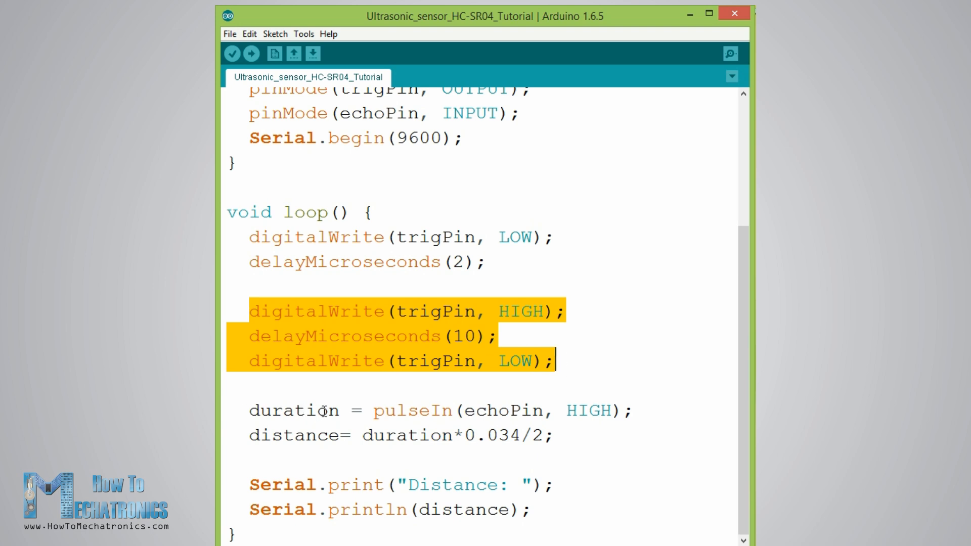
double_click(412, 410)
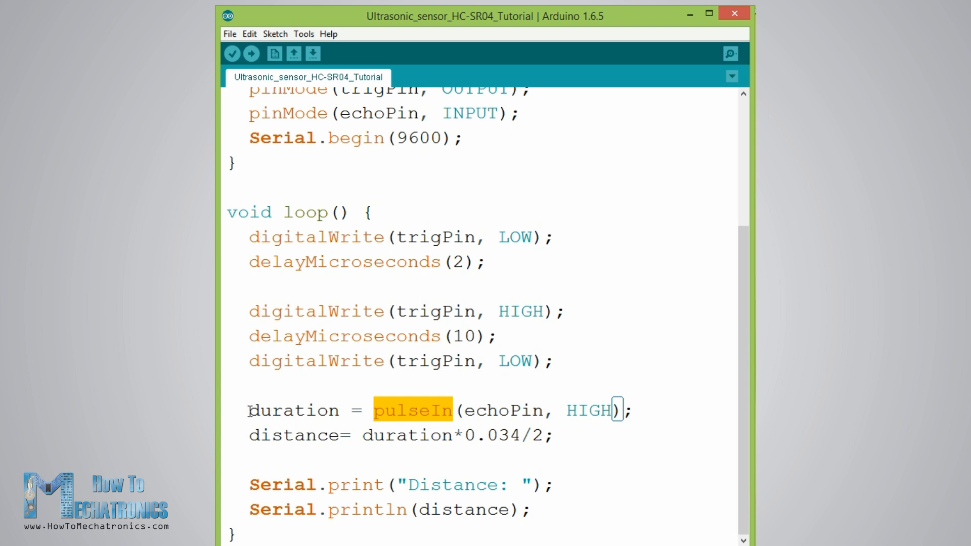
double_click(293, 410)
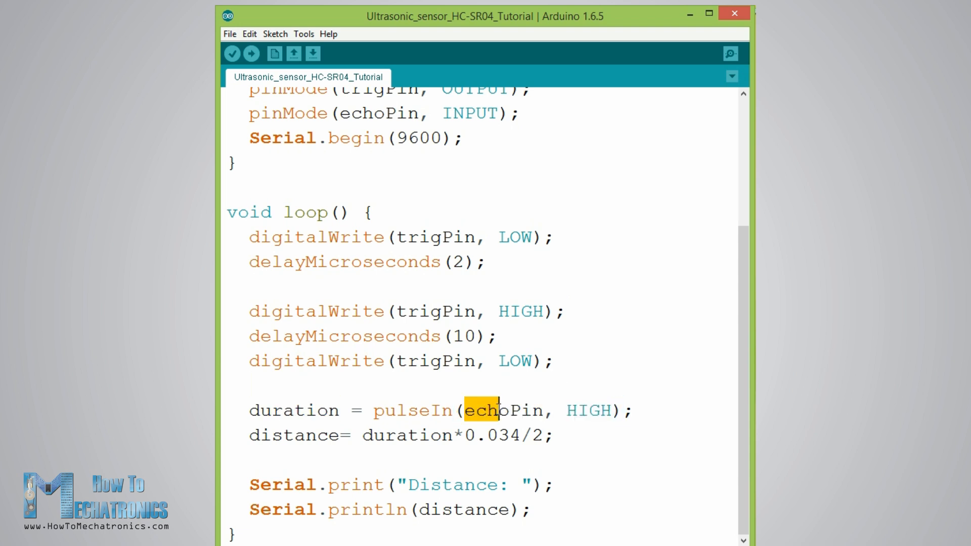
double_click(501, 409)
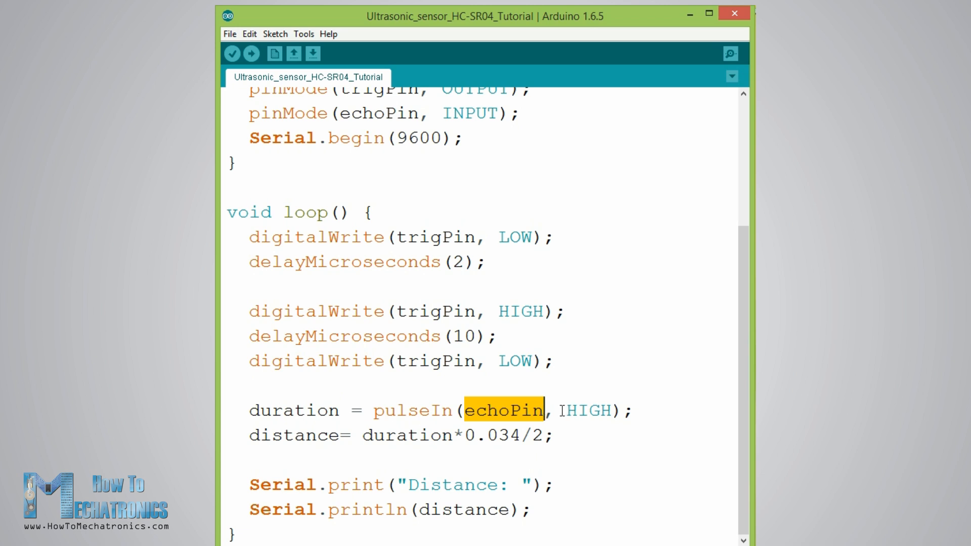
double_click(585, 410)
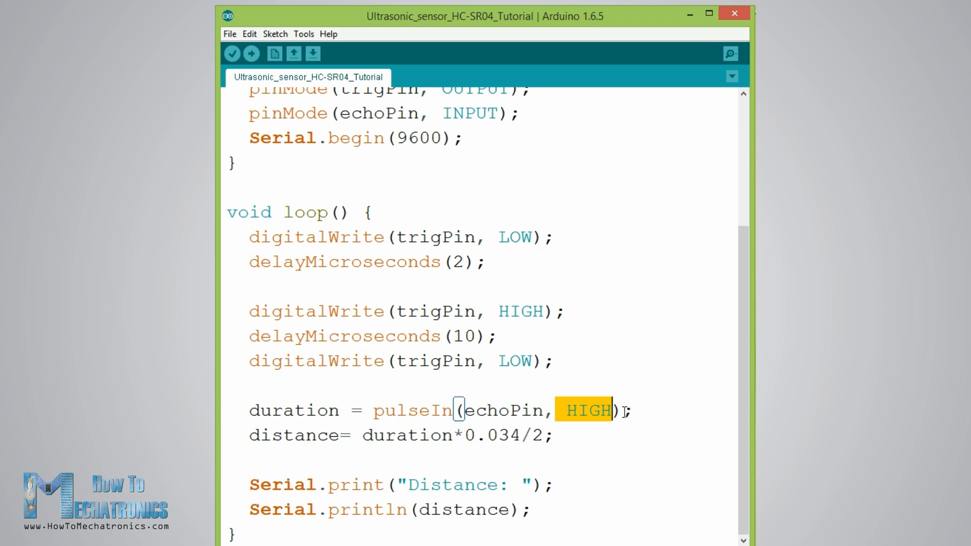
mouse_move(576, 457)
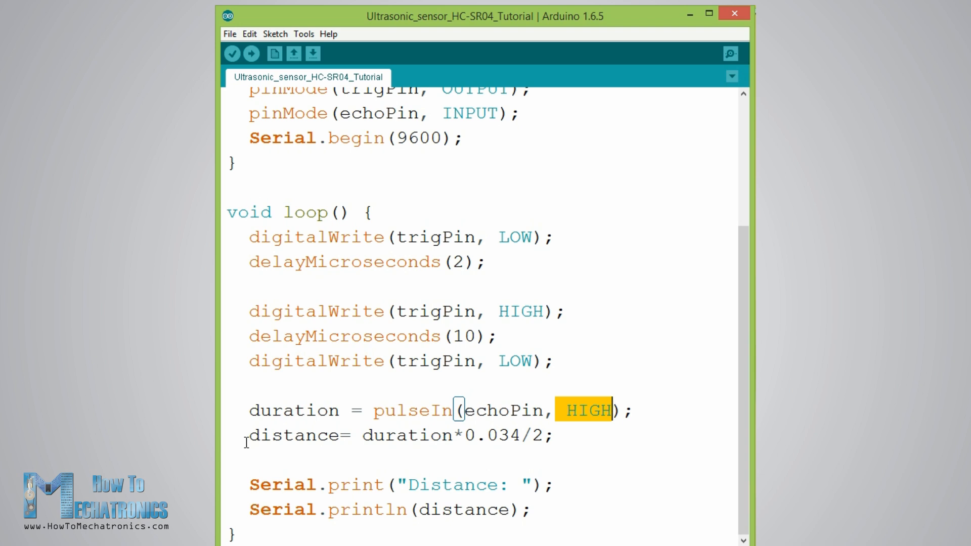
double_click(282, 435)
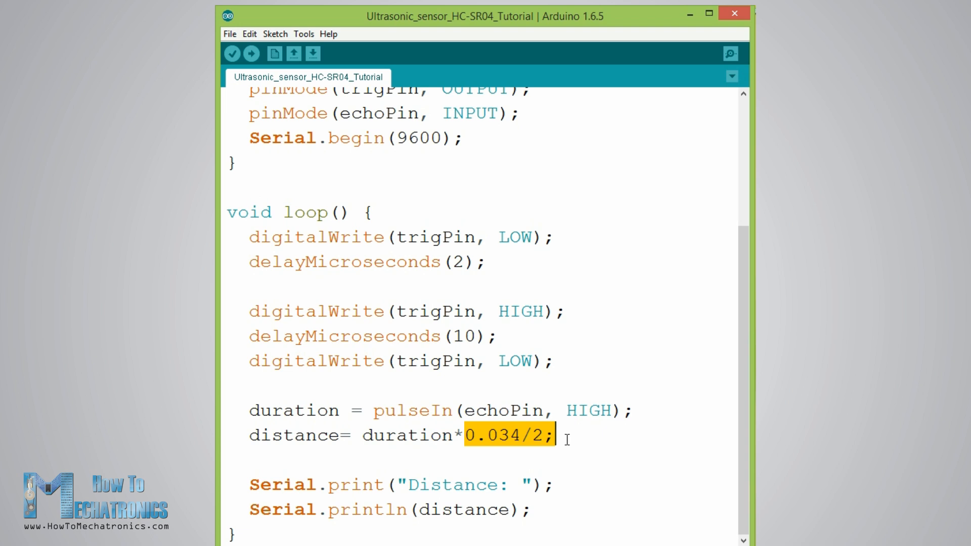
click(680, 432)
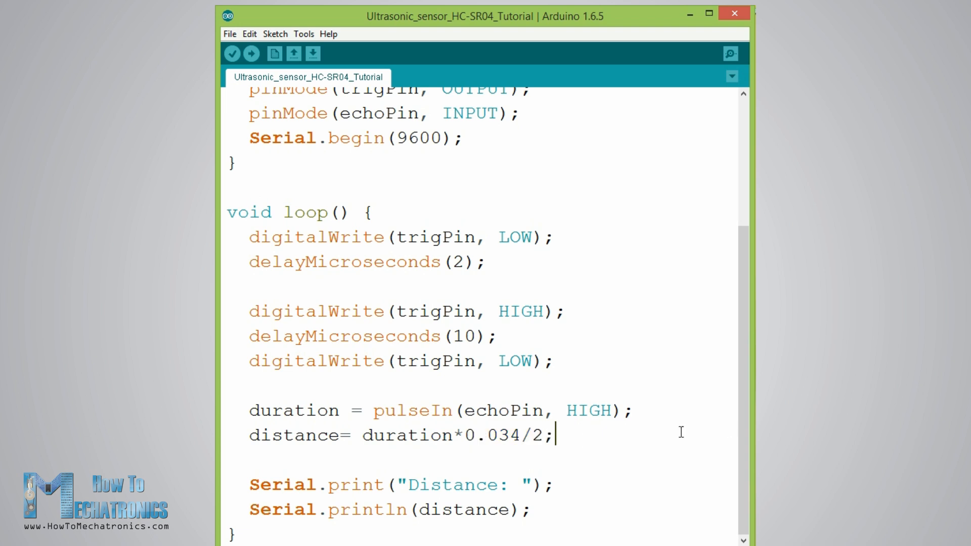
mouse_move(664, 432)
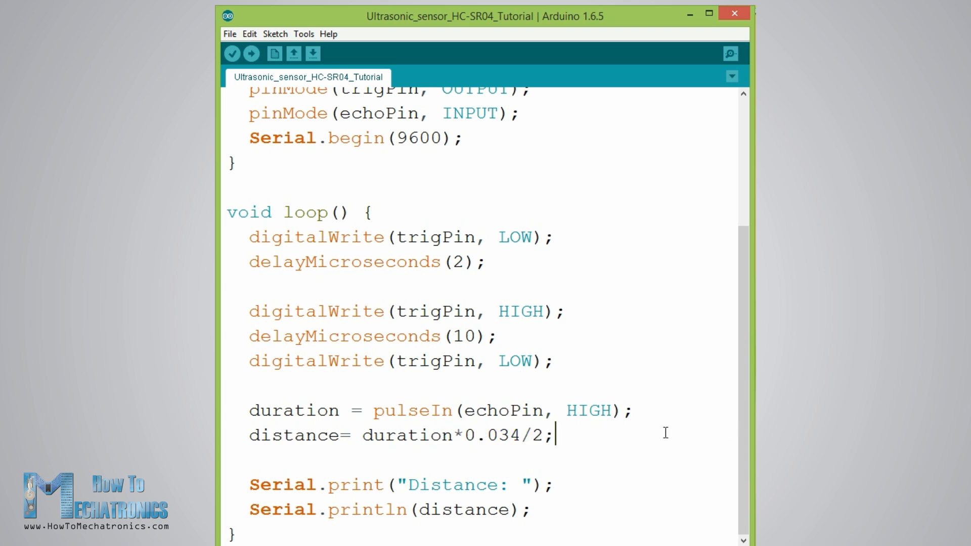
double_click(283, 485)
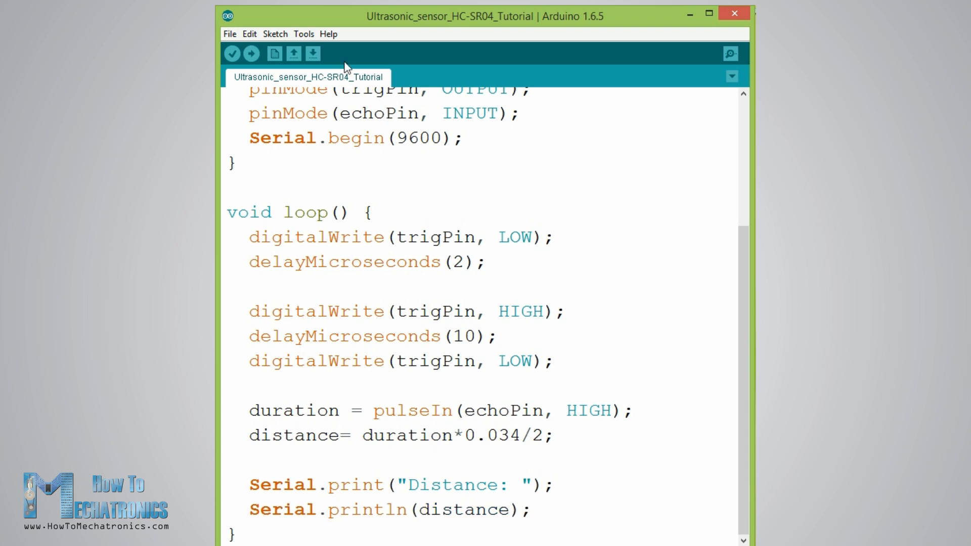
mouse_move(275, 33)
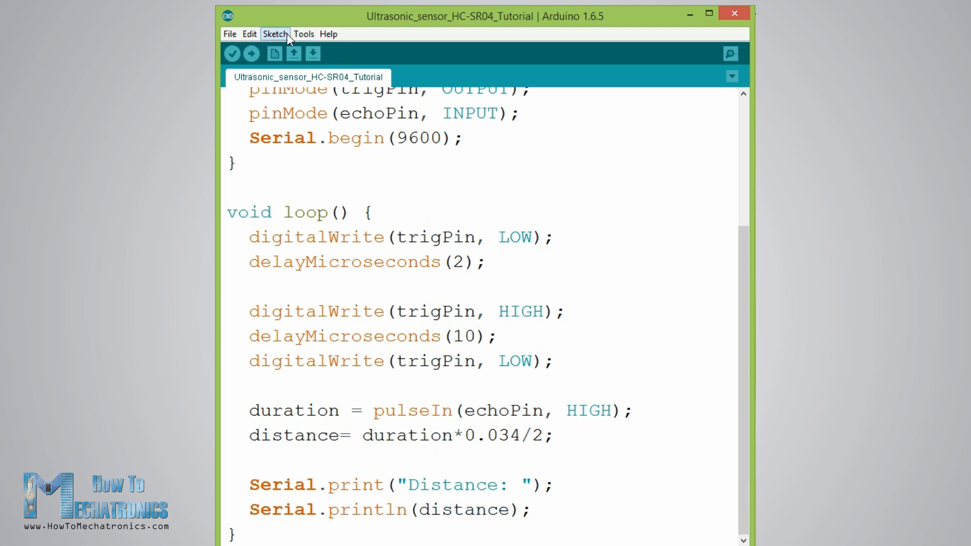